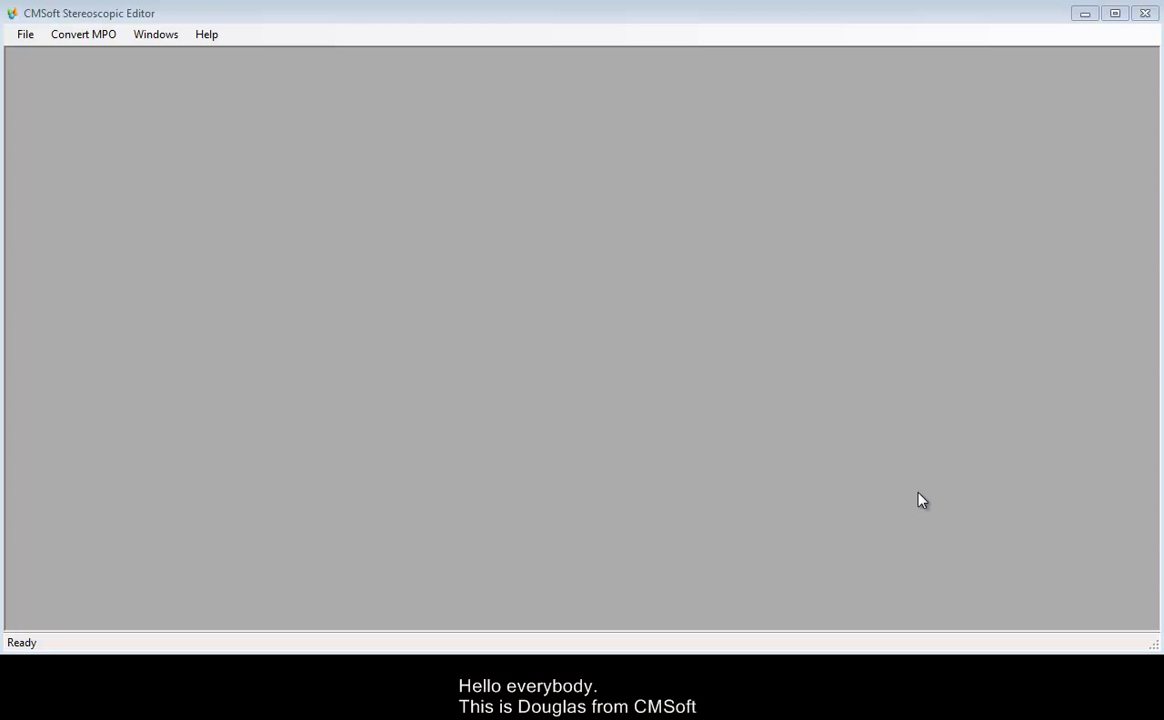
mouse_move(900, 488)
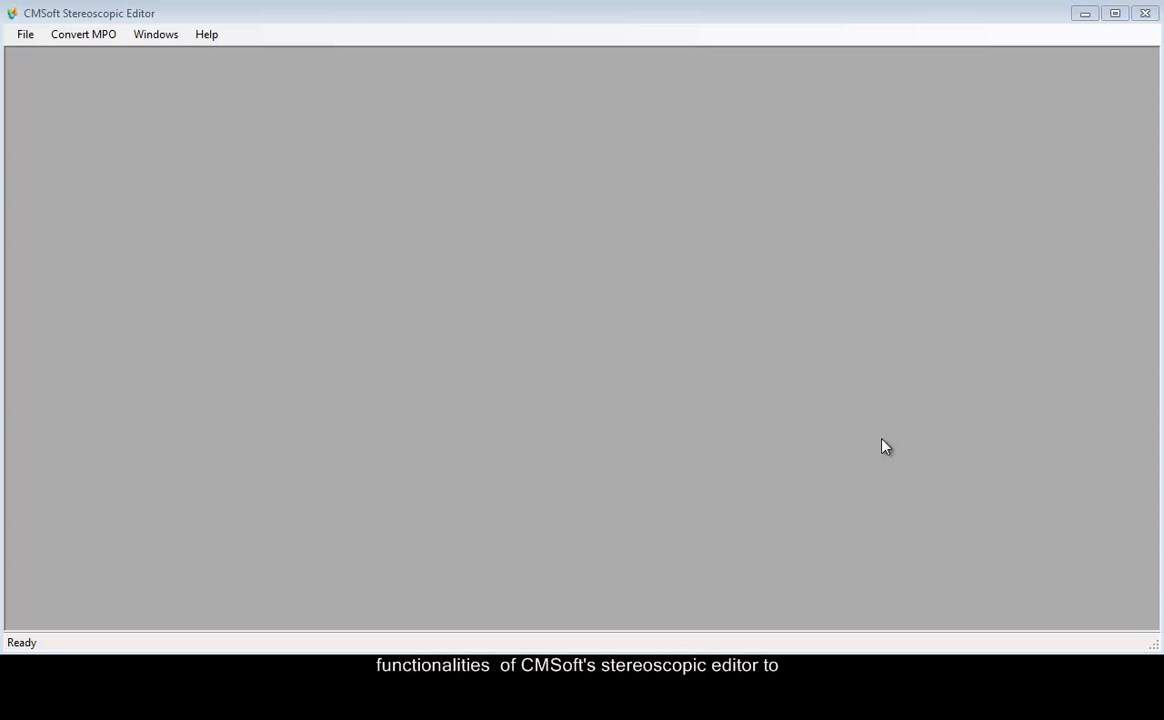
mouse_move(694, 390)
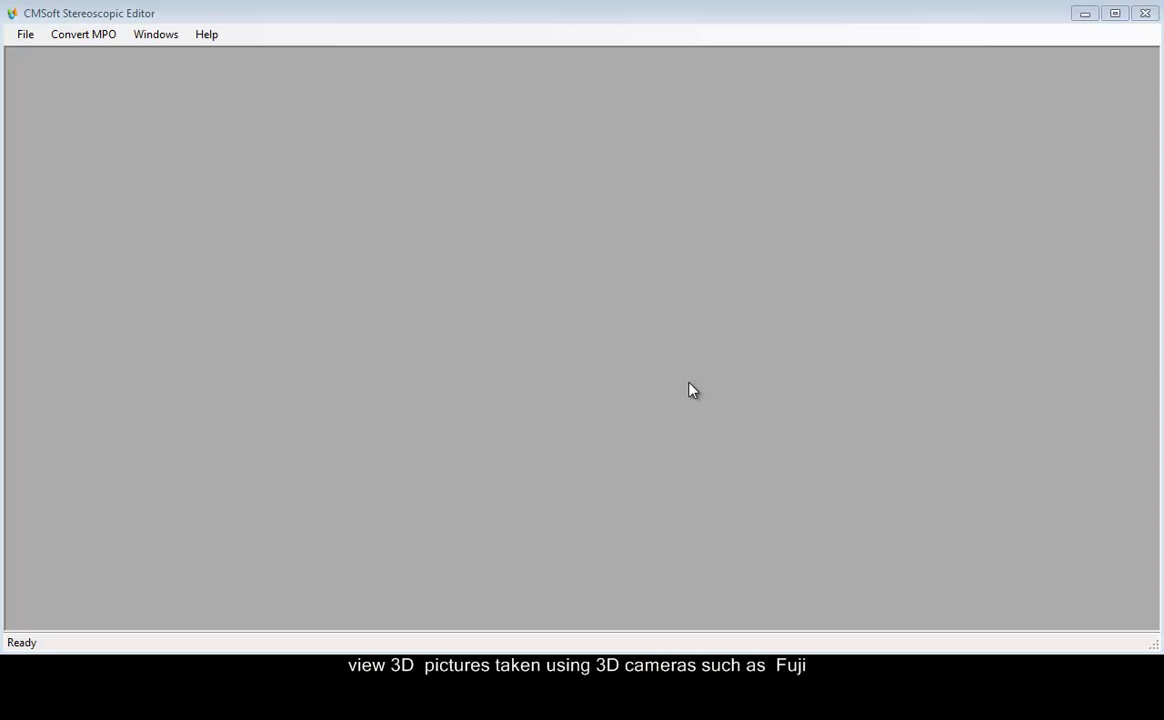
mouse_move(602, 334)
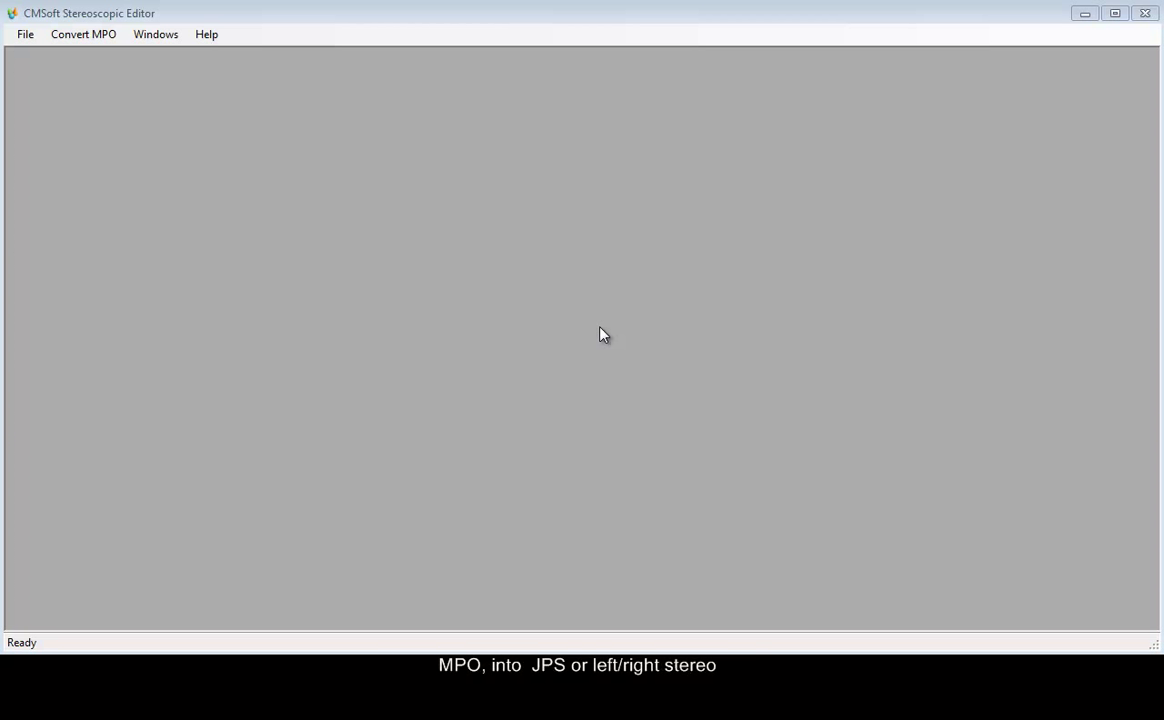
mouse_move(100, 58)
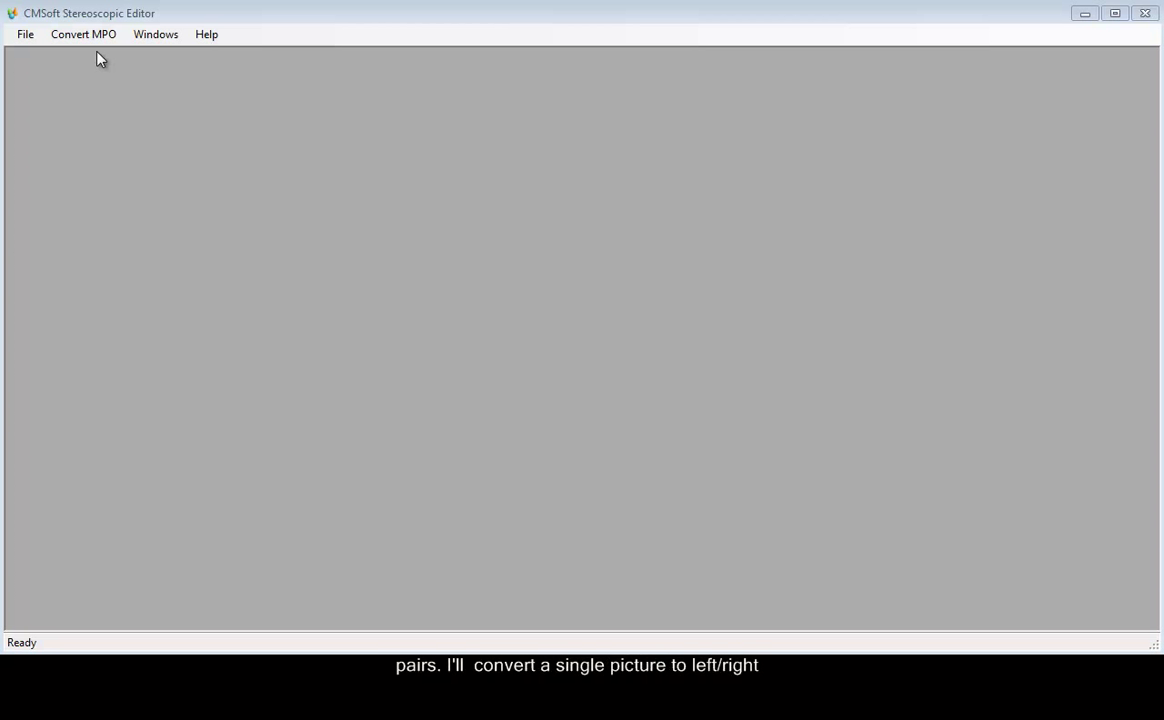
Step: Run 'All .MPOs in a folder to JPS' on the Pictures folder via the Convert MPO menu
click(84, 34)
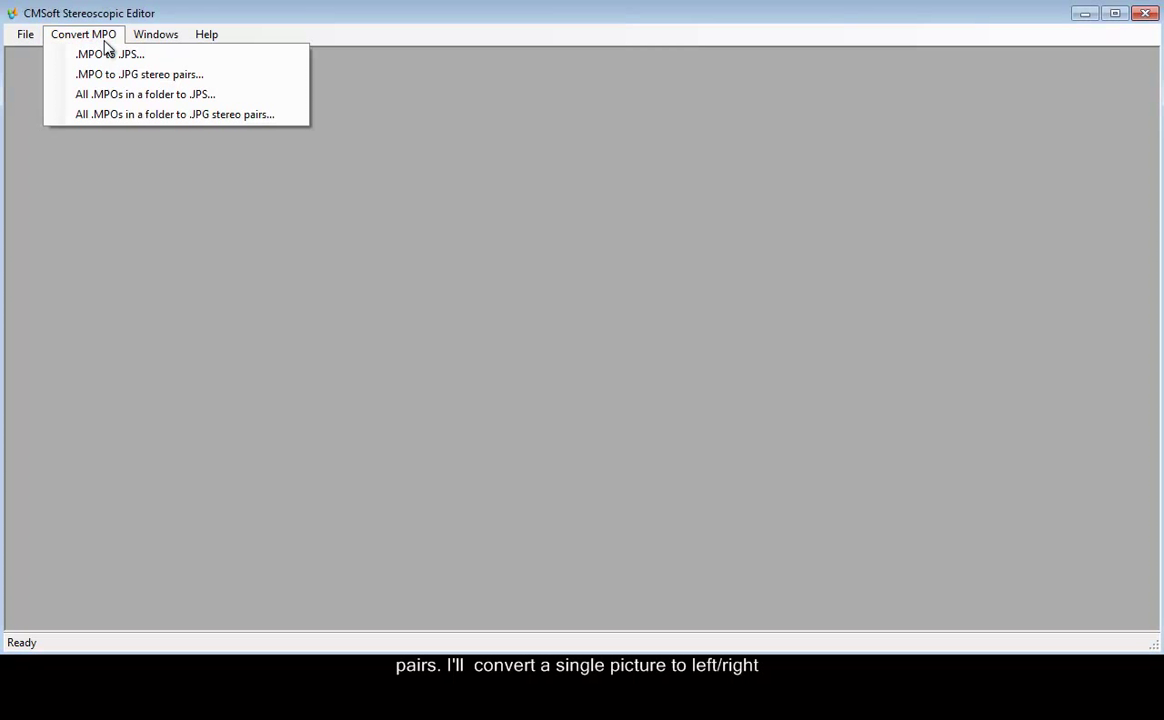
mouse_move(140, 74)
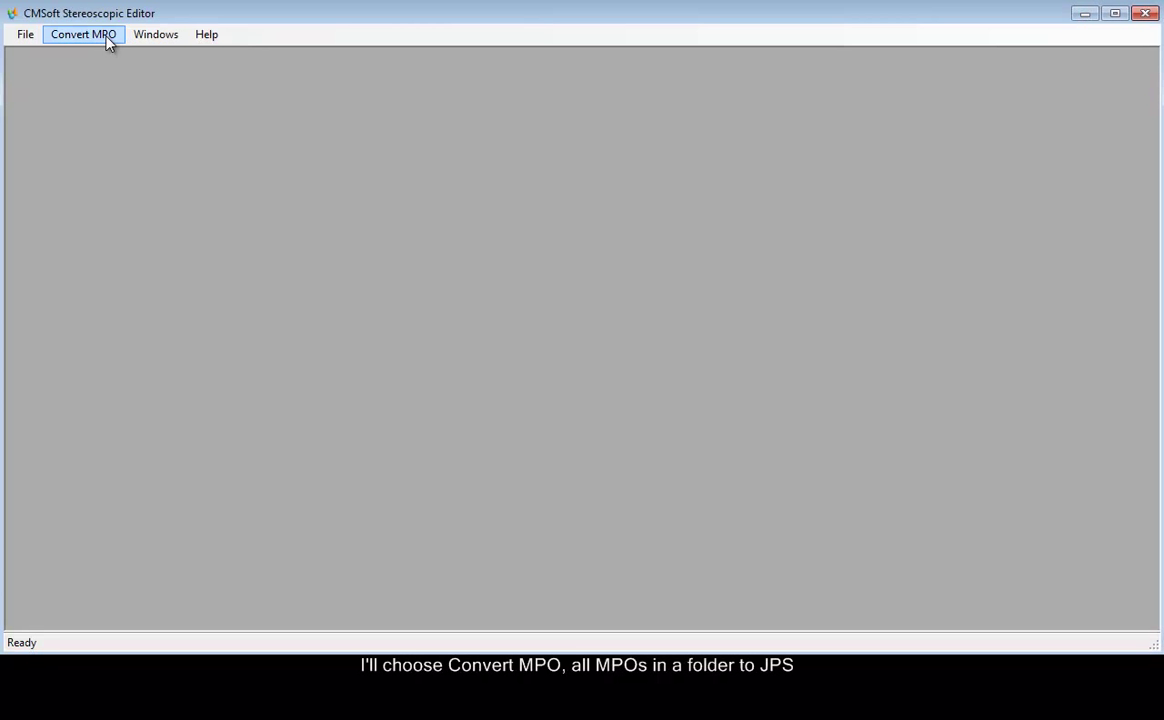
click(84, 34)
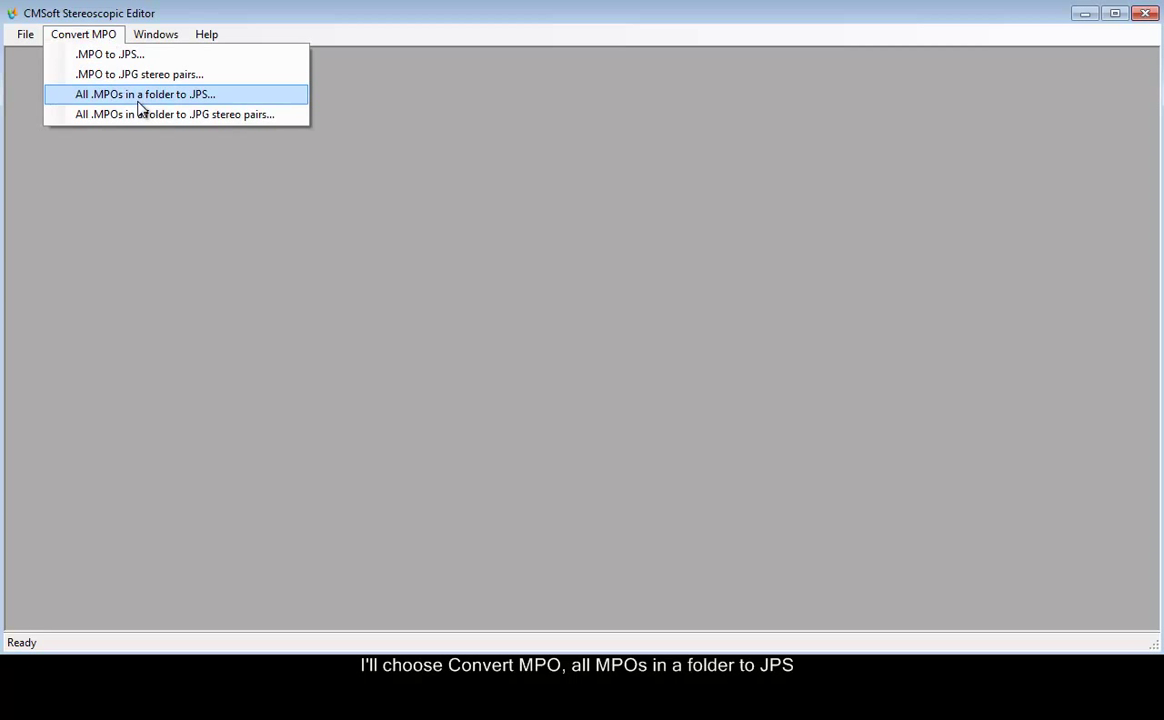
click(144, 94)
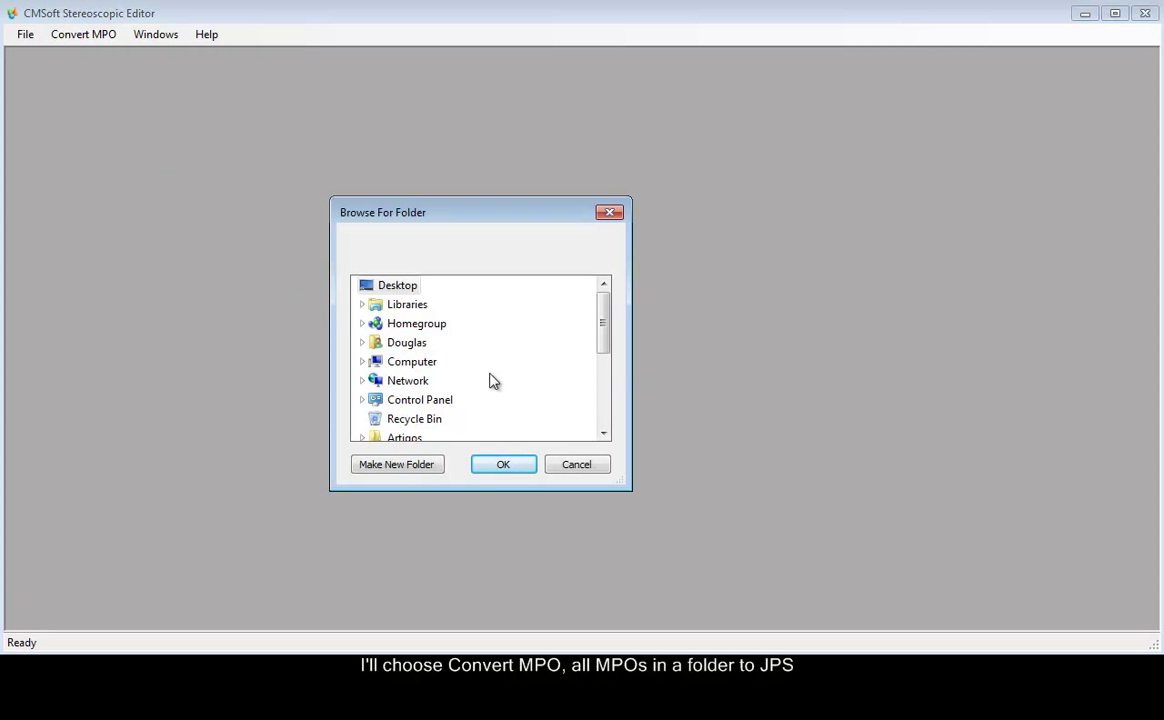
scroll(down, 3)
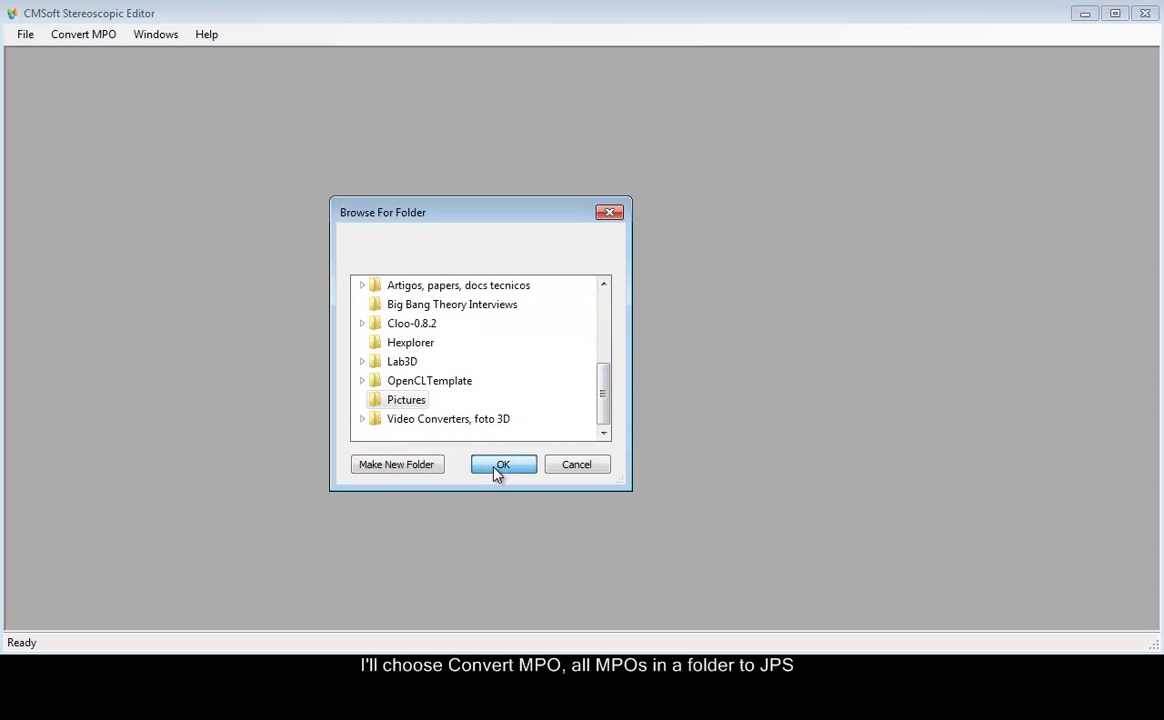
click(504, 464)
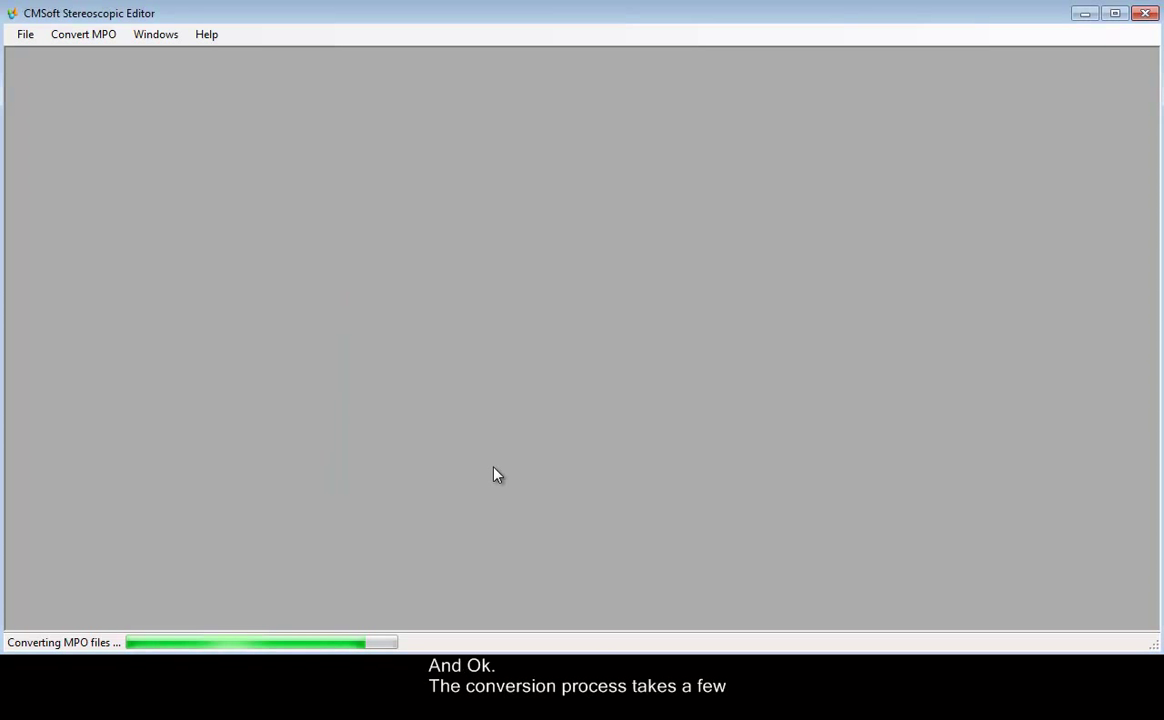
mouse_move(500, 462)
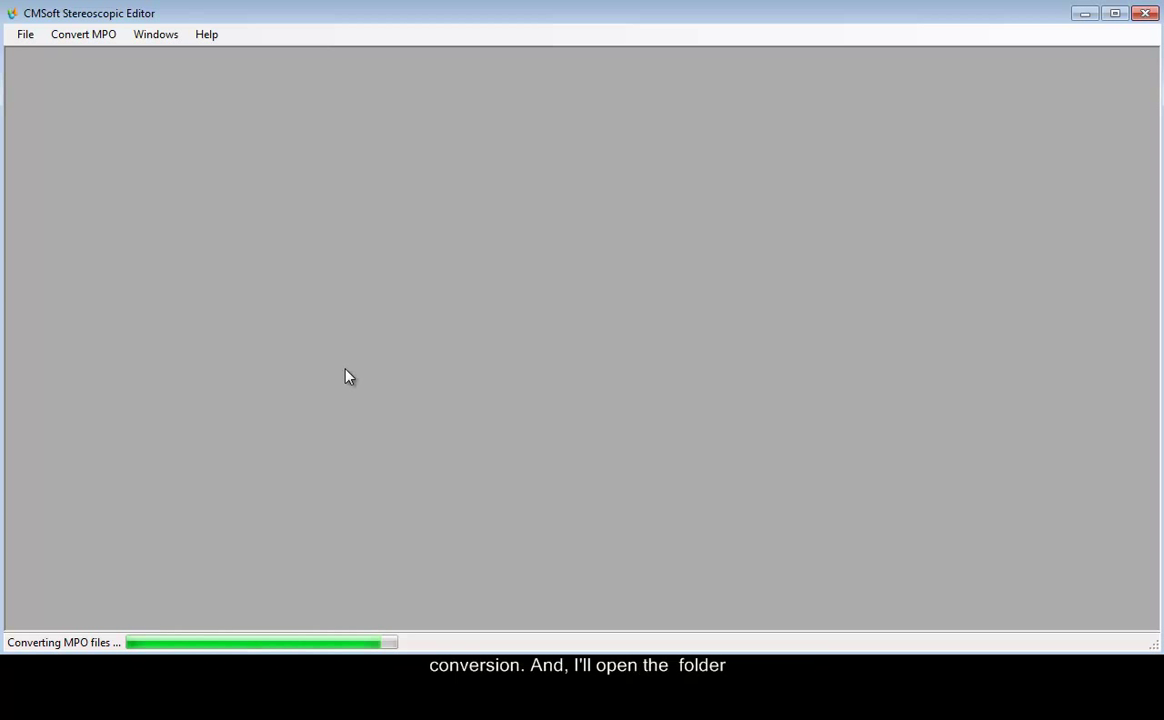
mouse_move(484, 616)
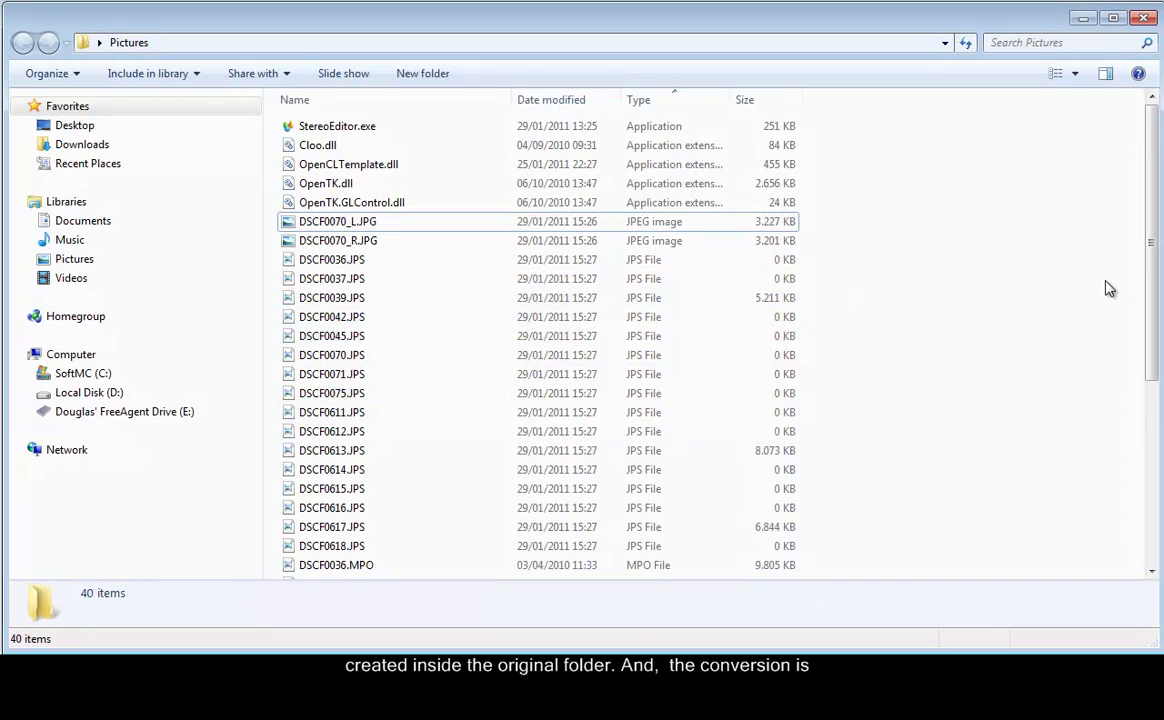
Step: Scroll the Pictures folder to see the new .JPS files beside the MPO photos
scroll(down, 3)
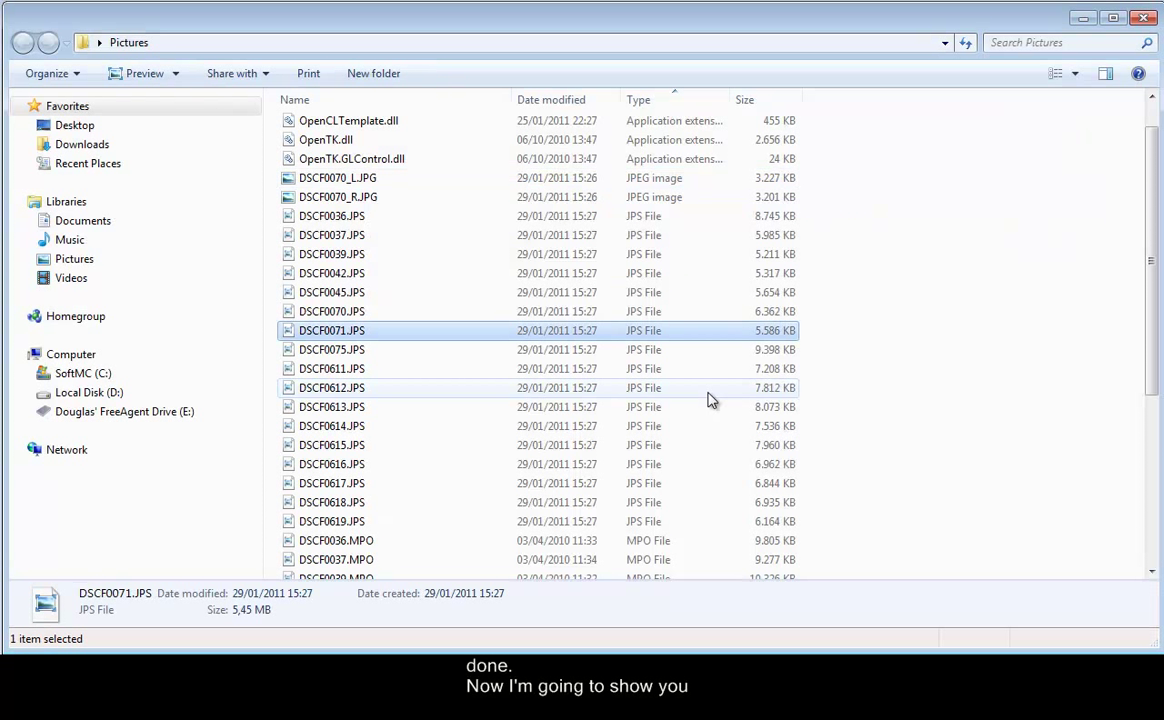
mouse_move(620, 404)
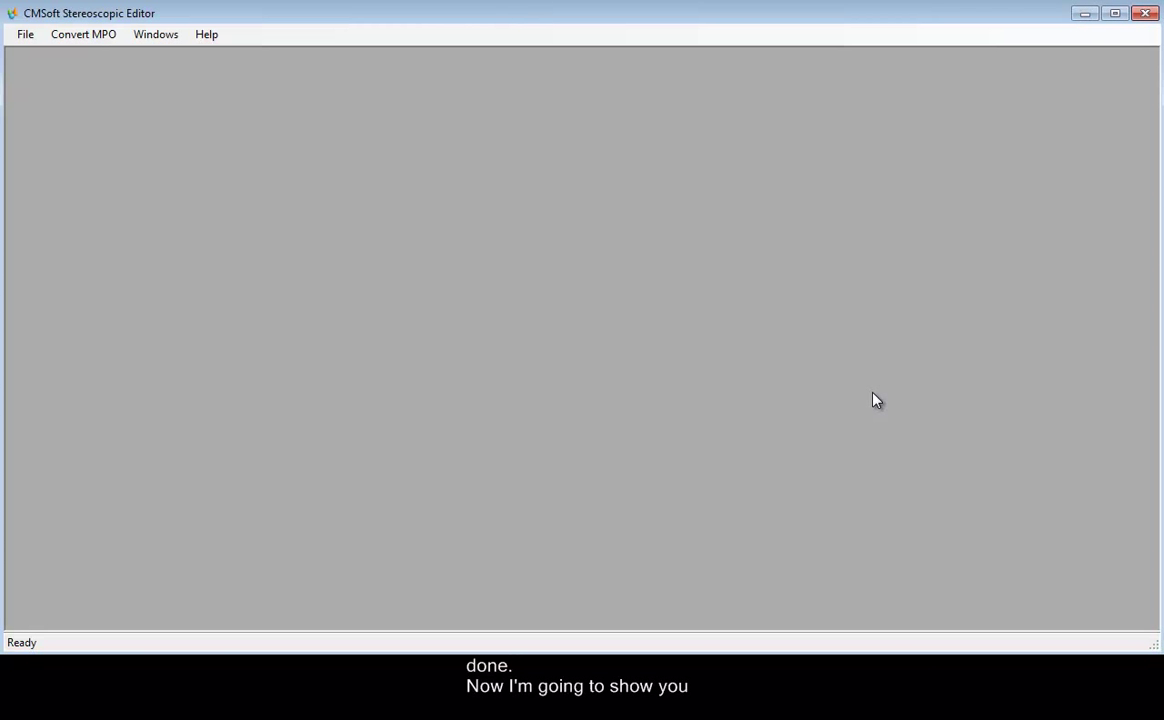
mouse_move(810, 390)
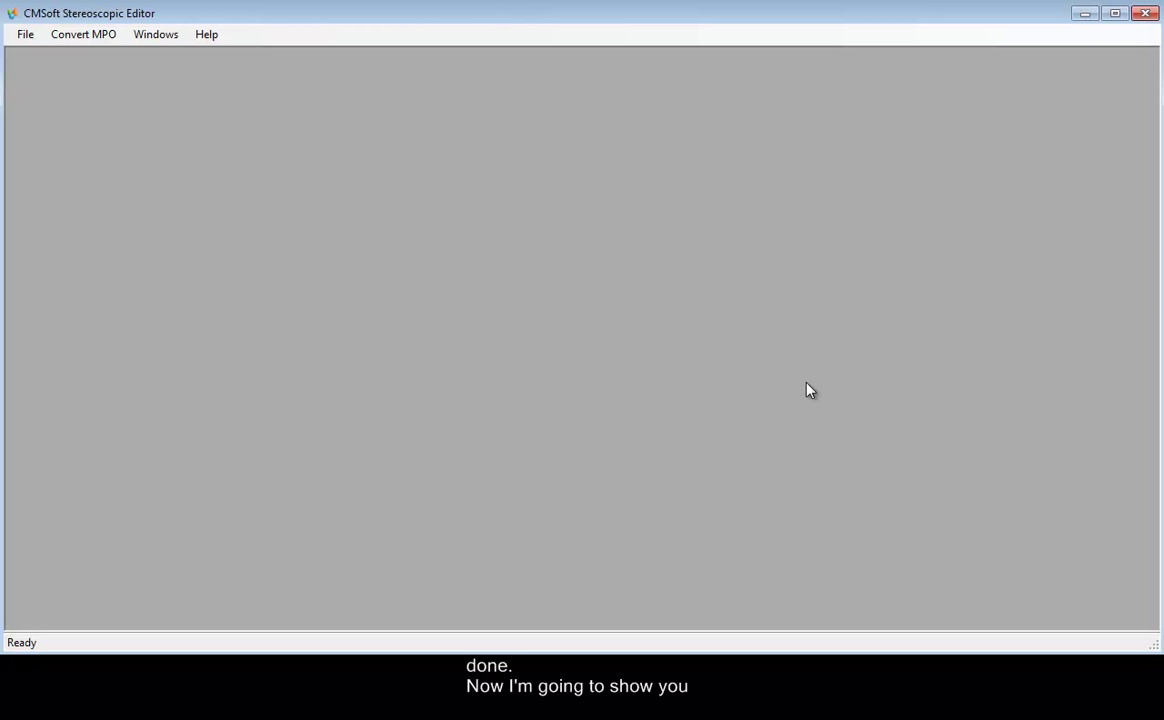
Step: Open the 3D photo DSCF0070.MPO from the Pictures folder
click(24, 34)
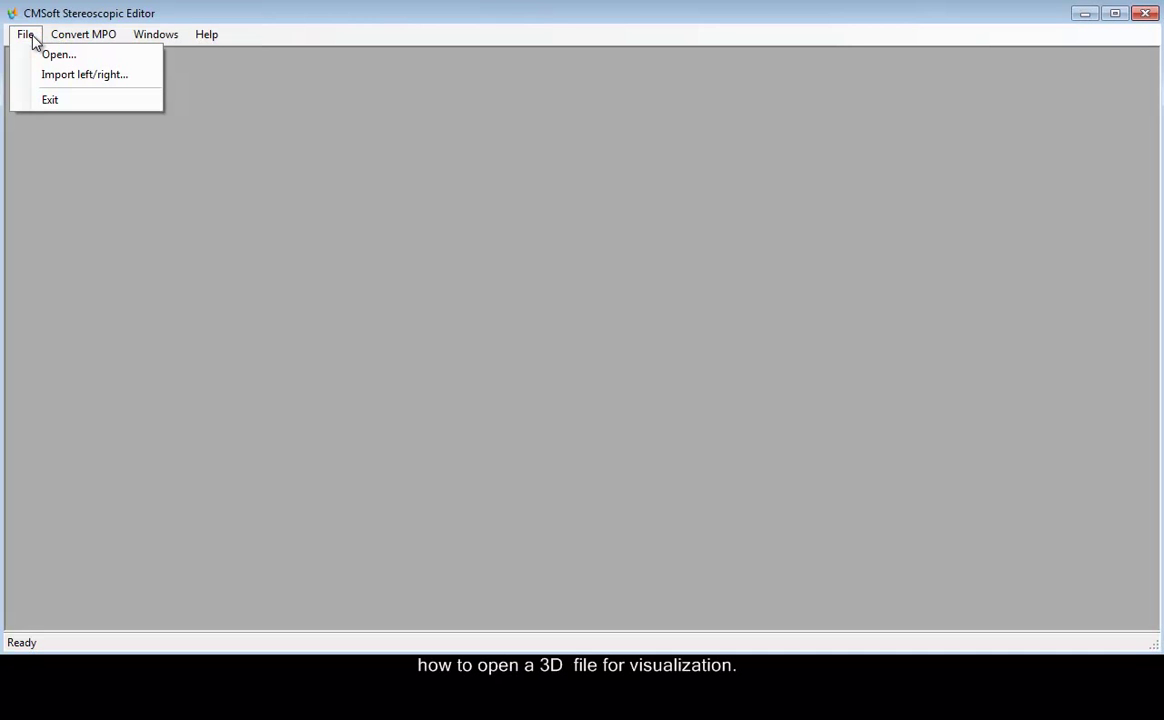
click(58, 54)
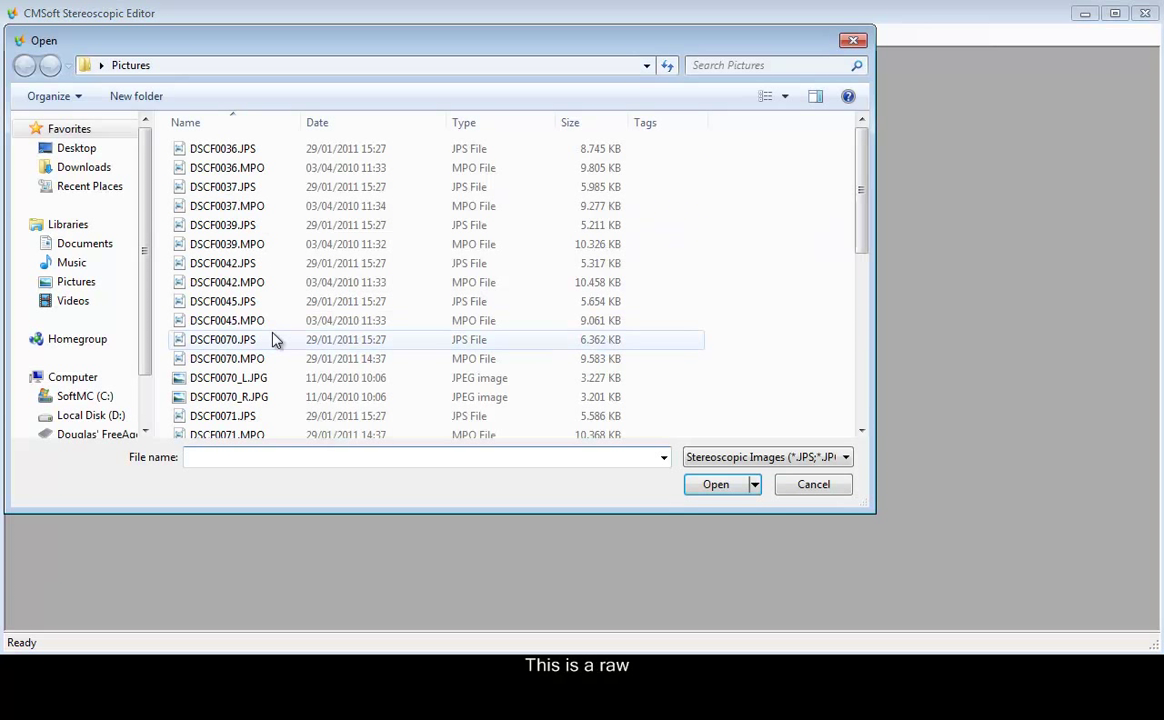
click(226, 358)
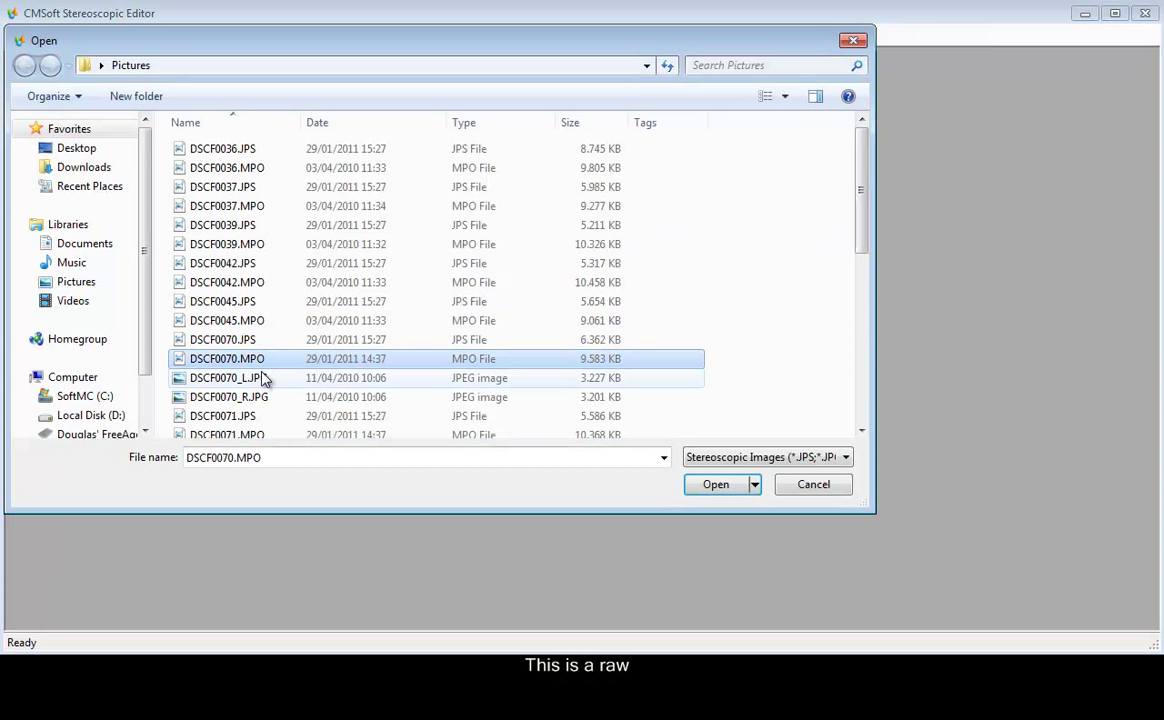
mouse_move(226, 358)
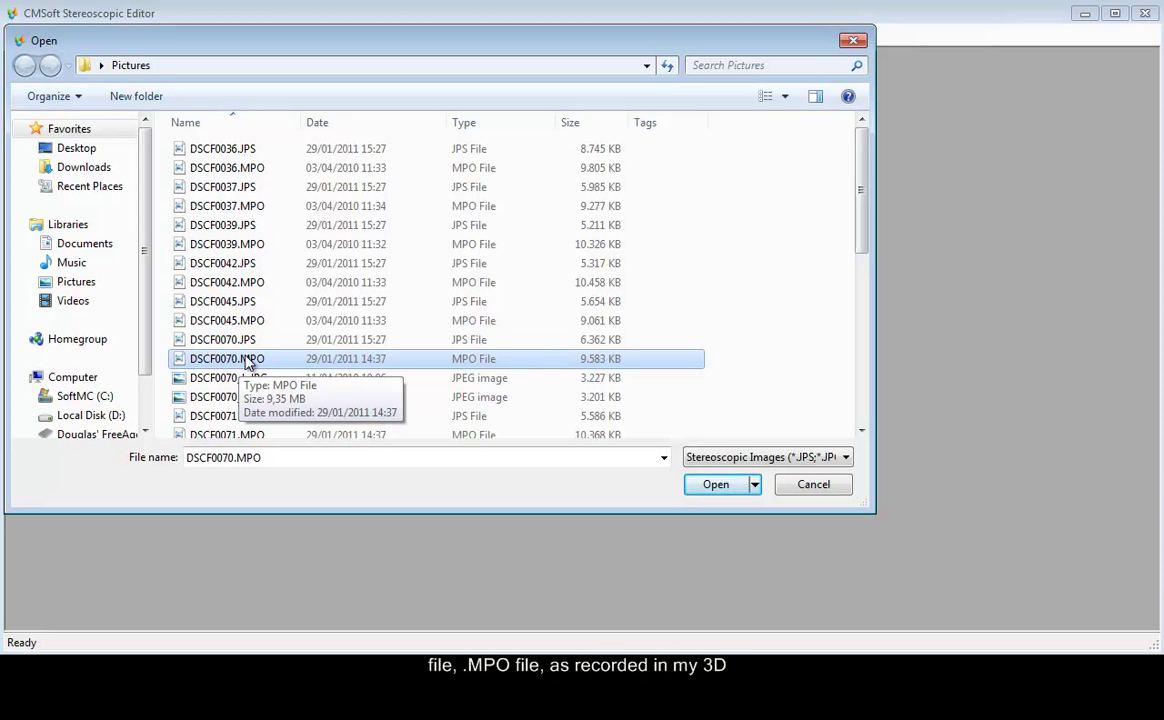
mouse_move(308, 300)
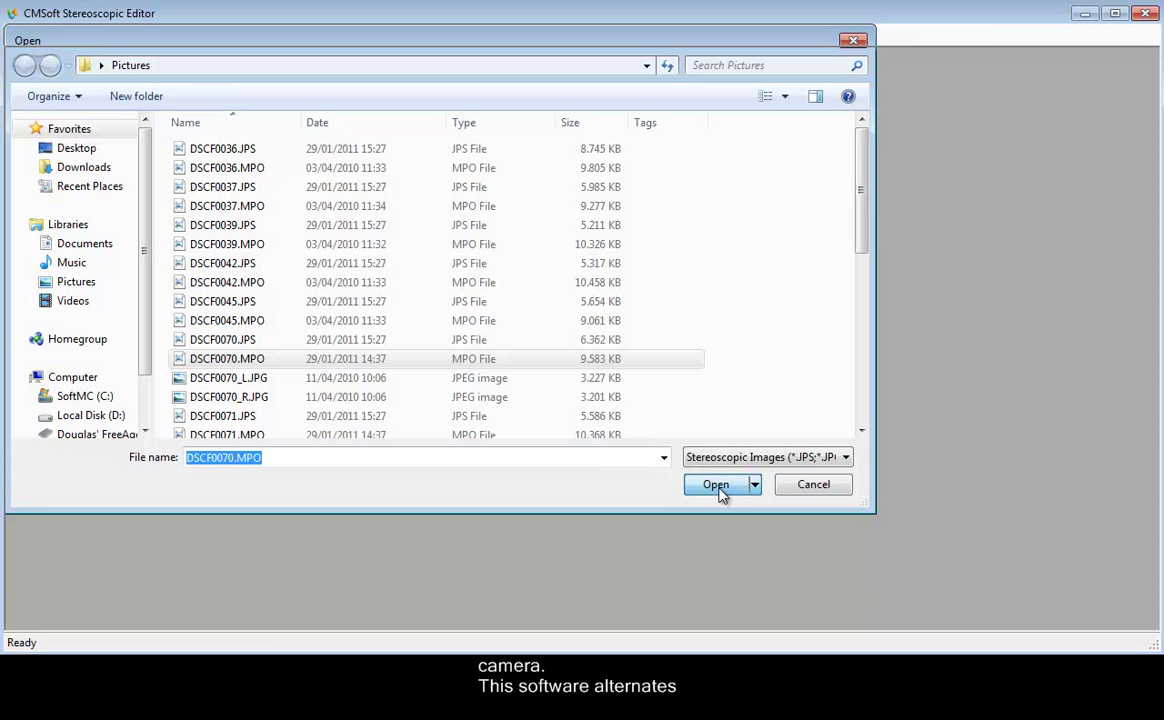
click(716, 484)
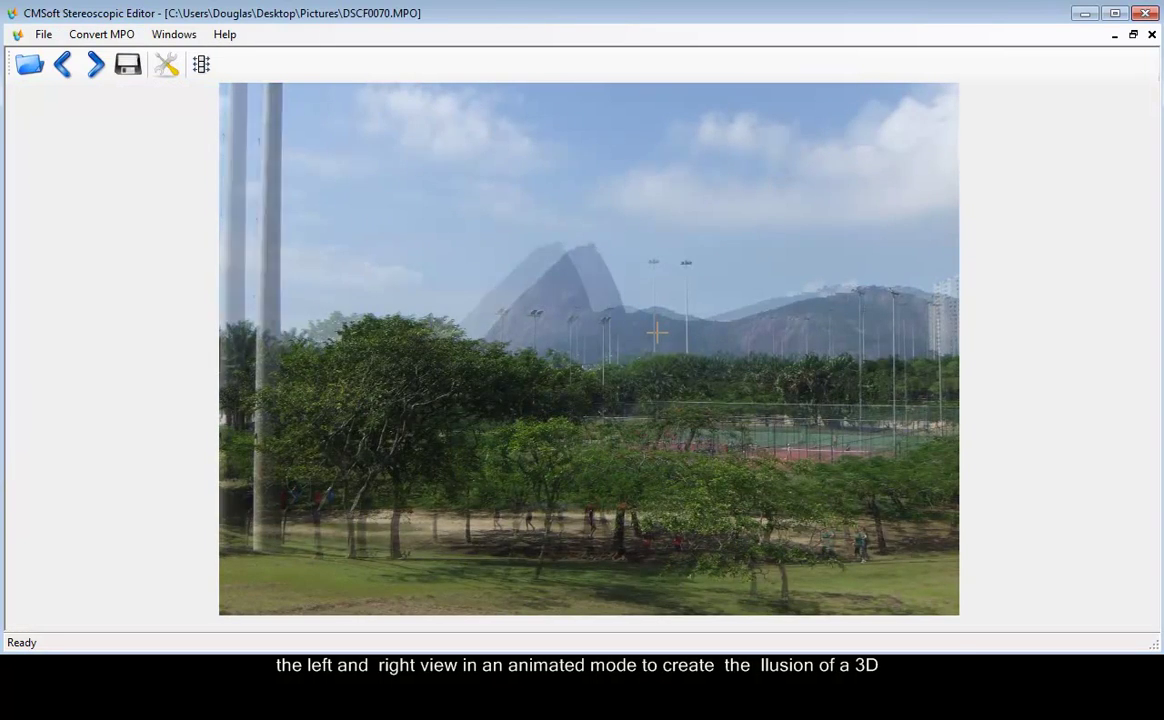
mouse_move(674, 384)
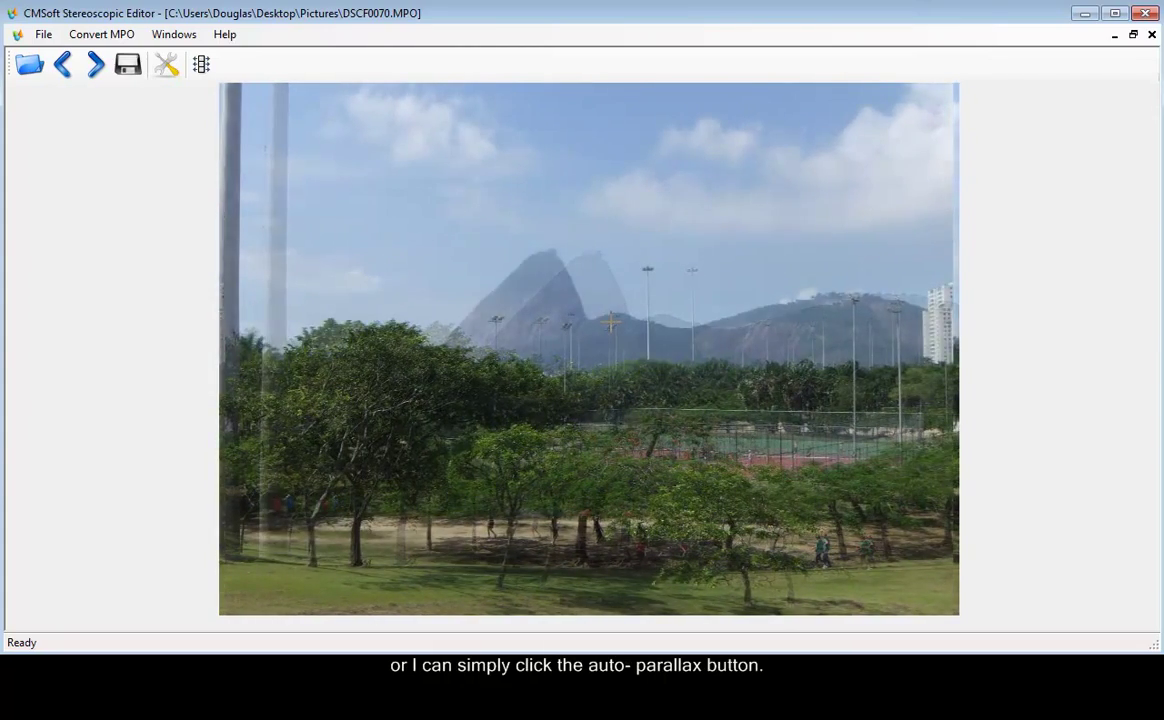
Step: Auto-adjust parallax on DSCF0070, then zoom and pan to frame the mountain peak
click(200, 64)
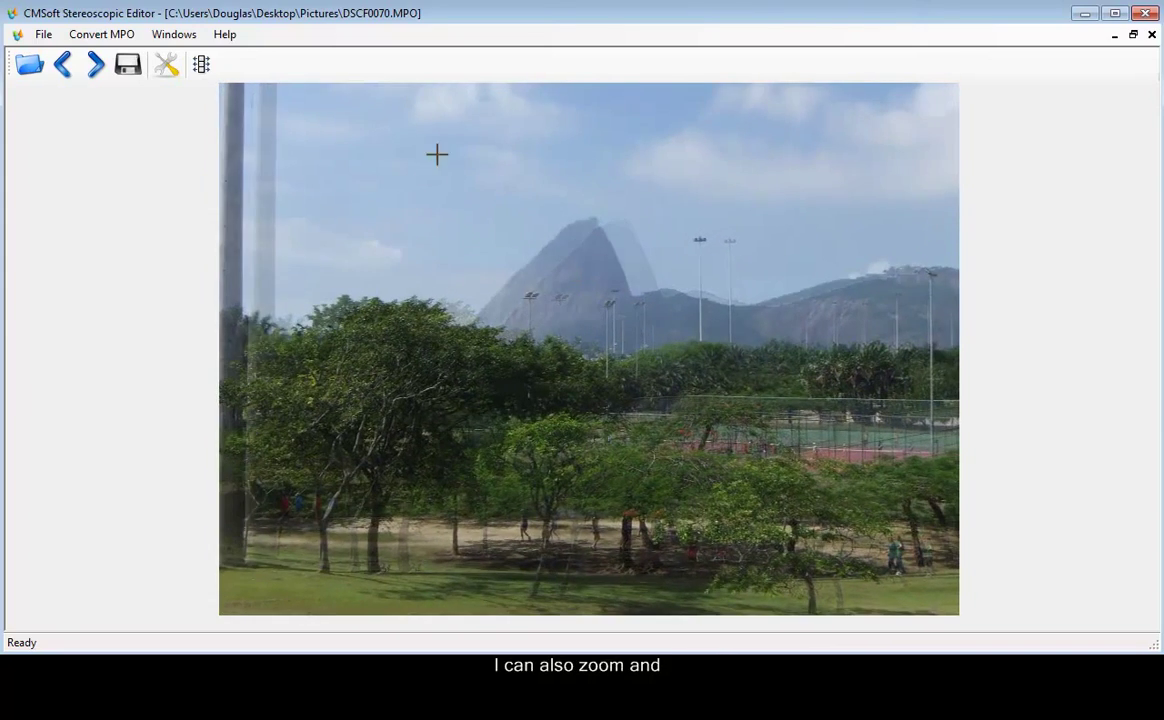
click(200, 64)
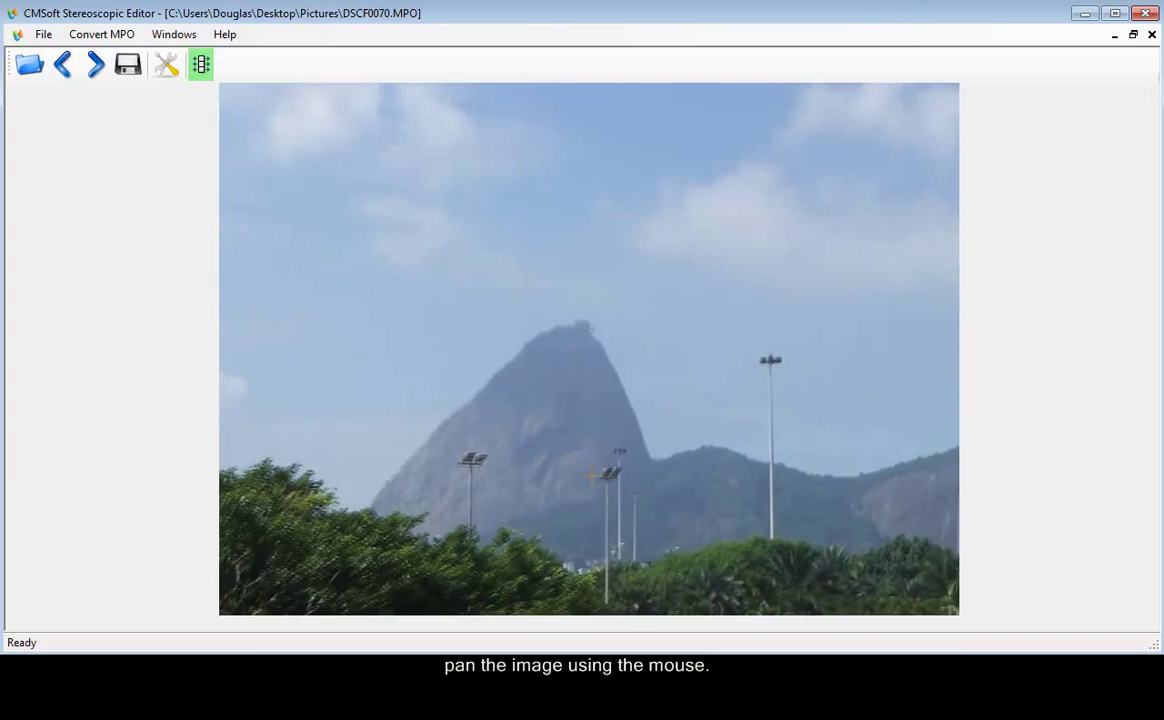
drag(590, 478, 670, 330)
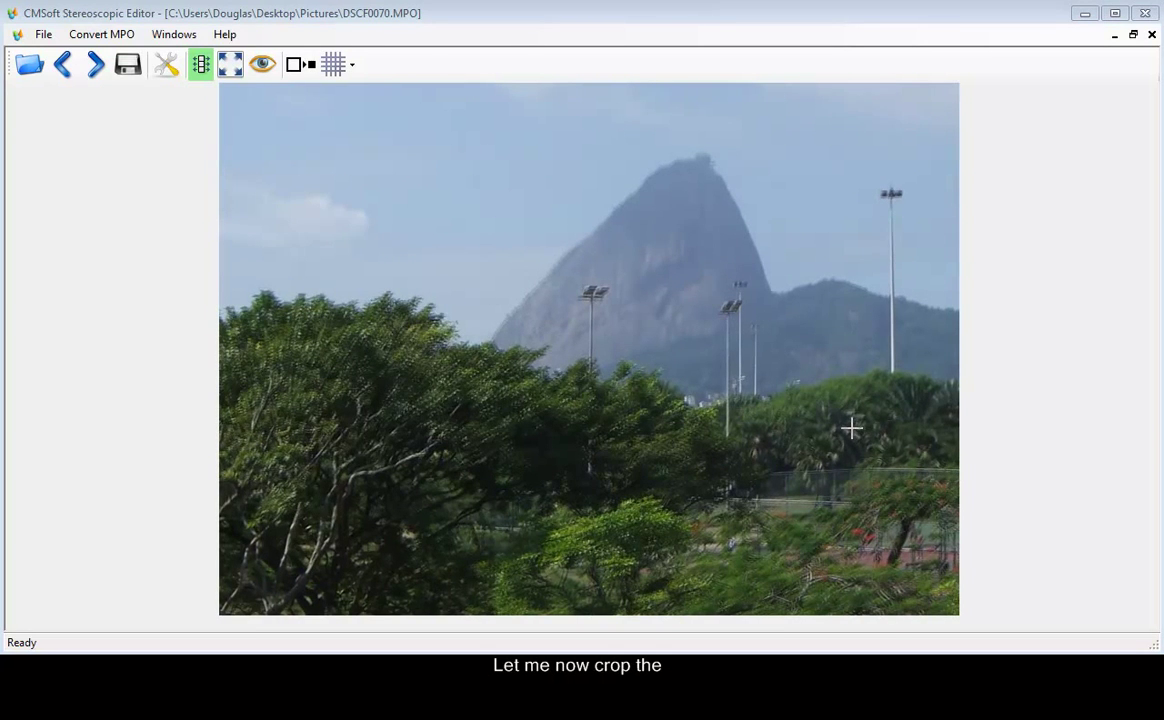
mouse_move(848, 458)
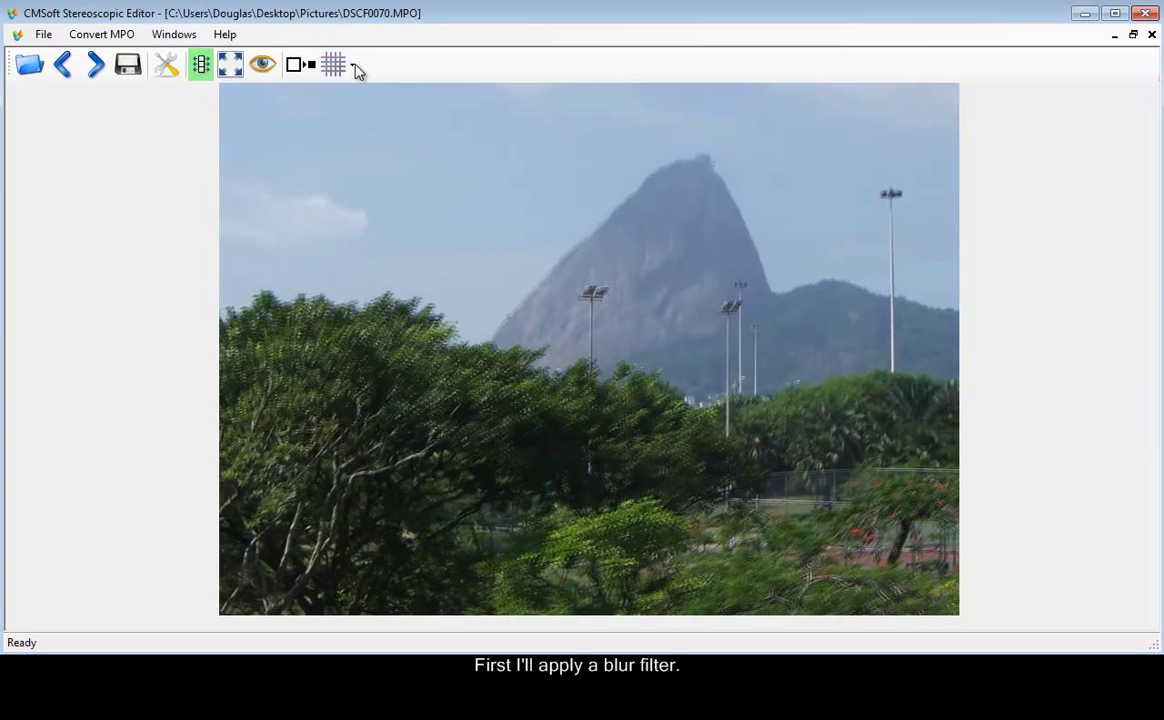
Step: Apply a Gaussian Blur and then the Sobel Edge Operator to DSCF0070
click(332, 64)
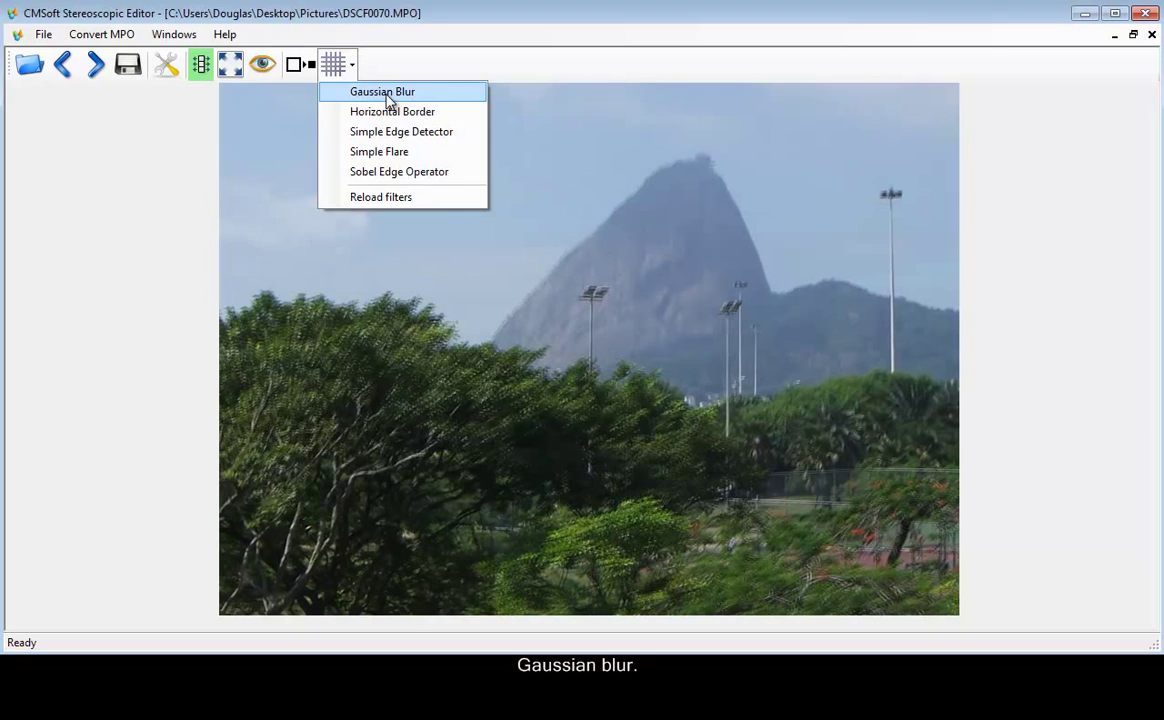
mouse_move(384, 92)
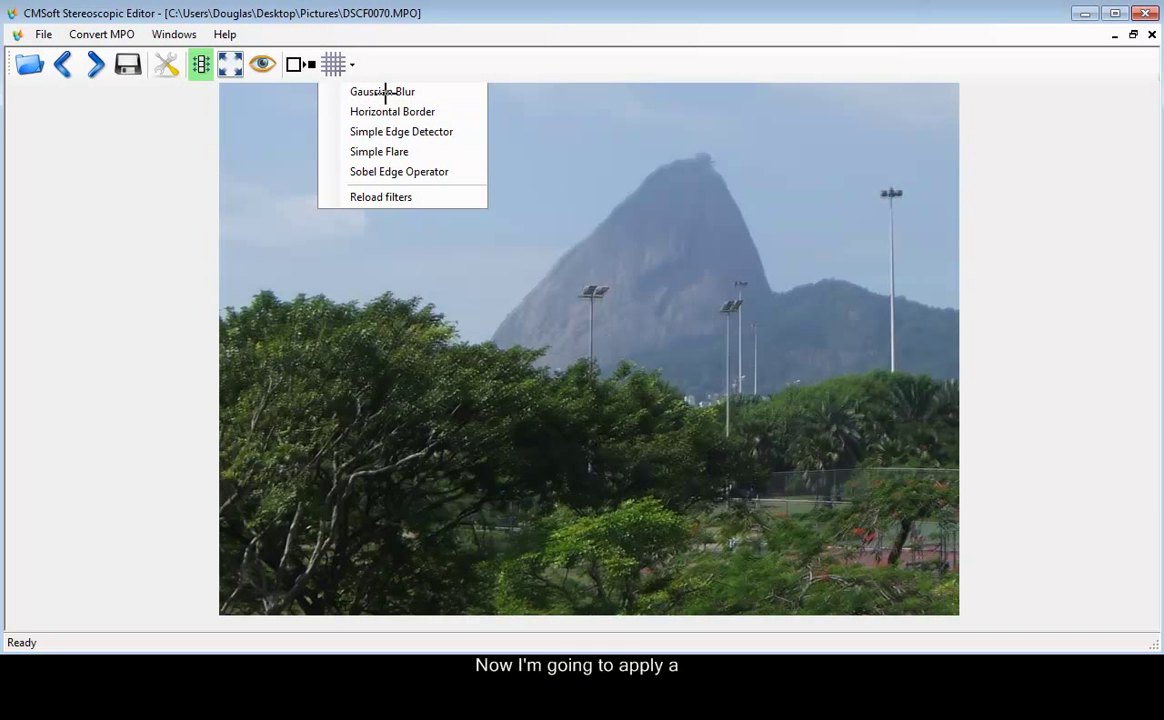
click(382, 92)
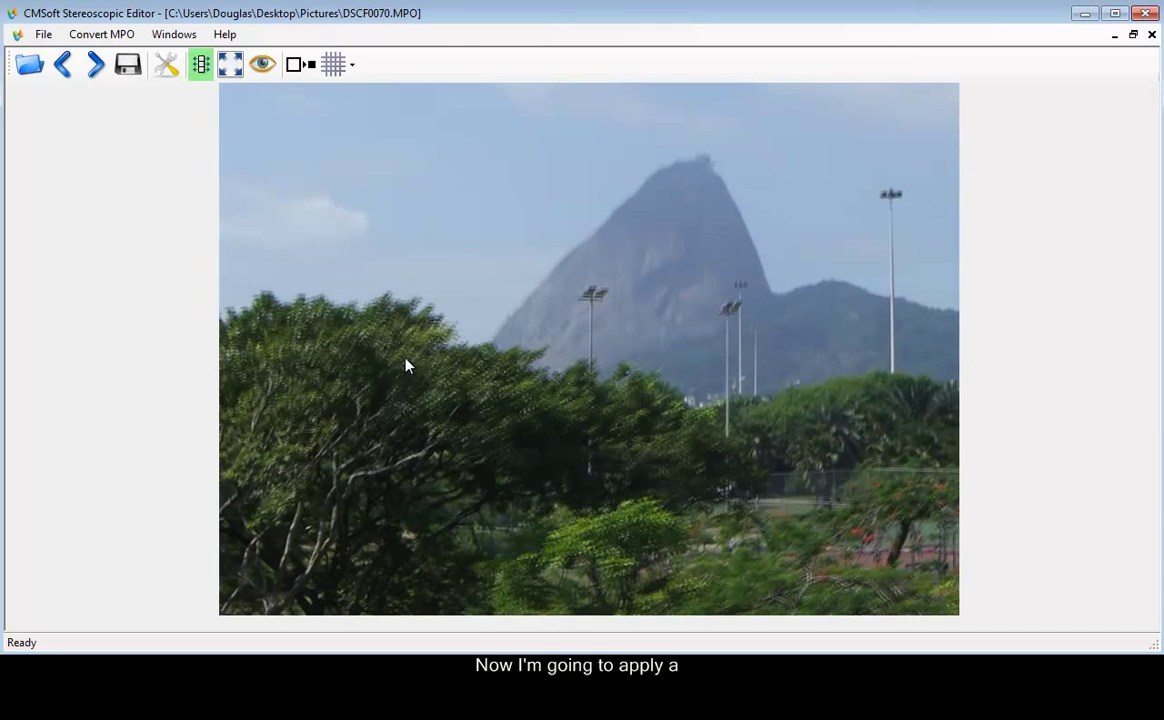
mouse_move(440, 144)
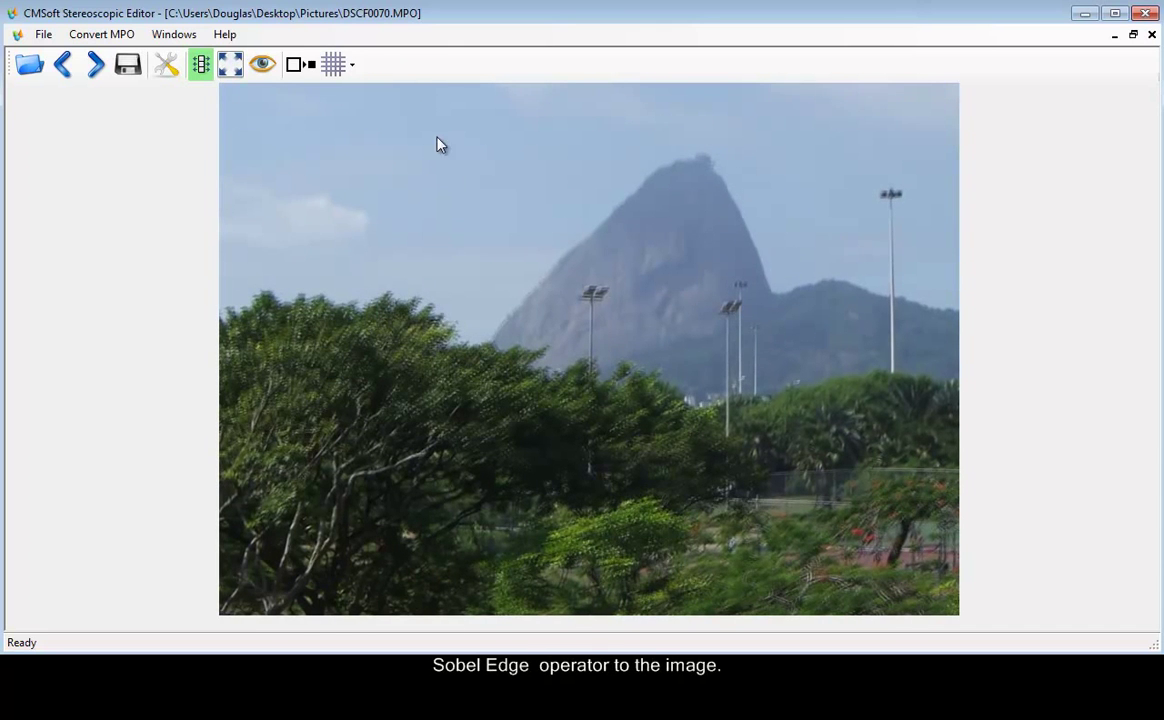
click(334, 64)
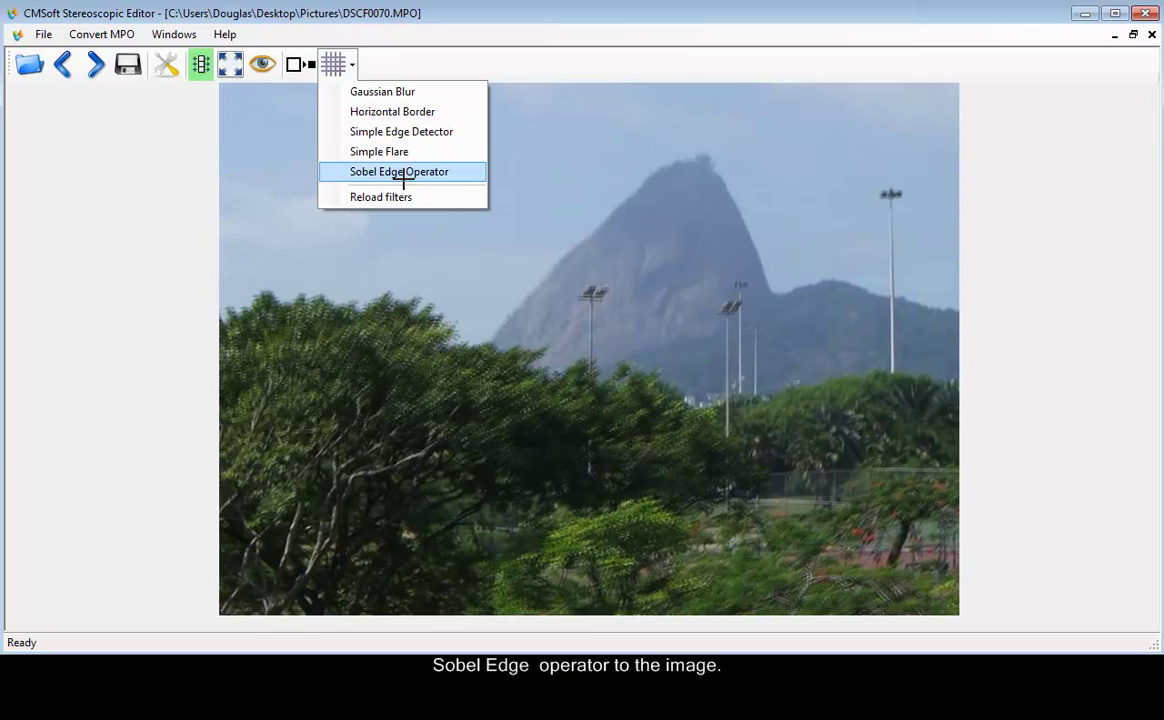
mouse_move(916, 402)
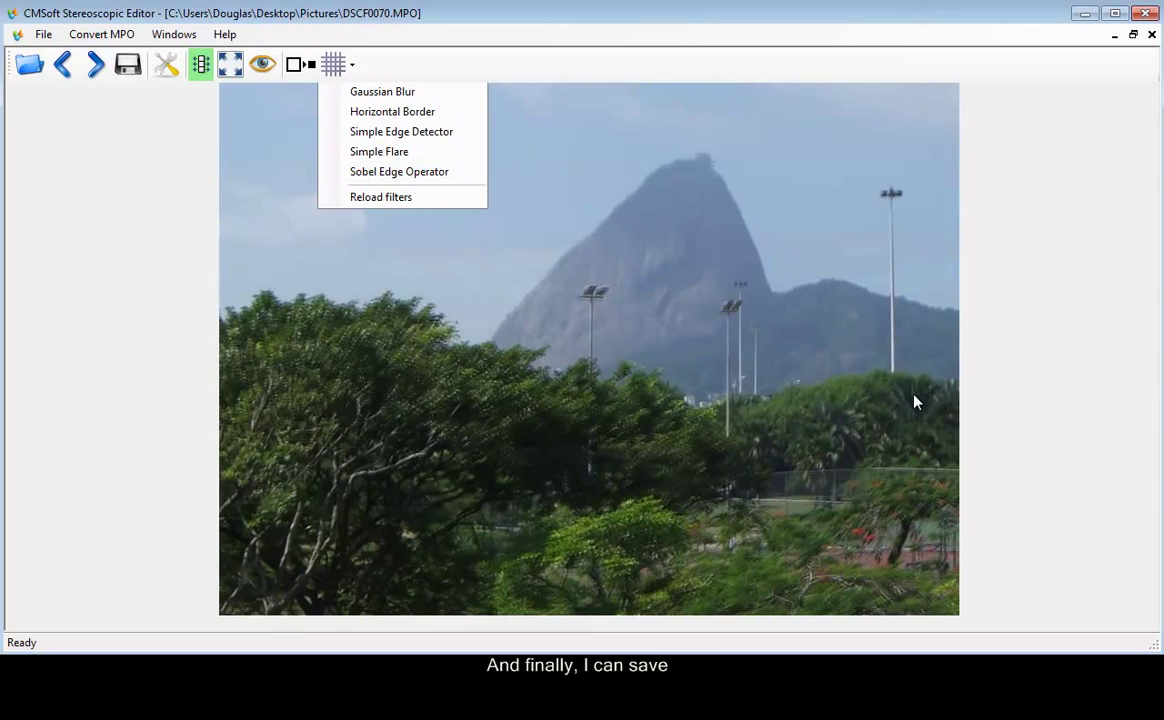
click(400, 132)
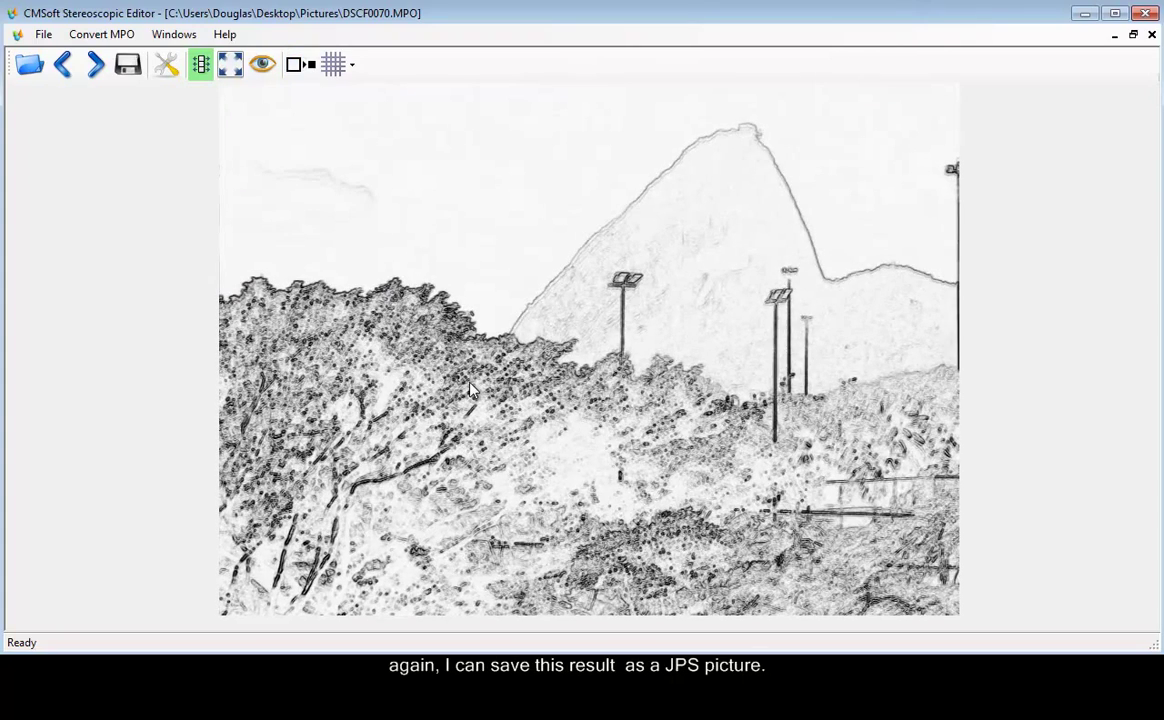
mouse_move(382, 410)
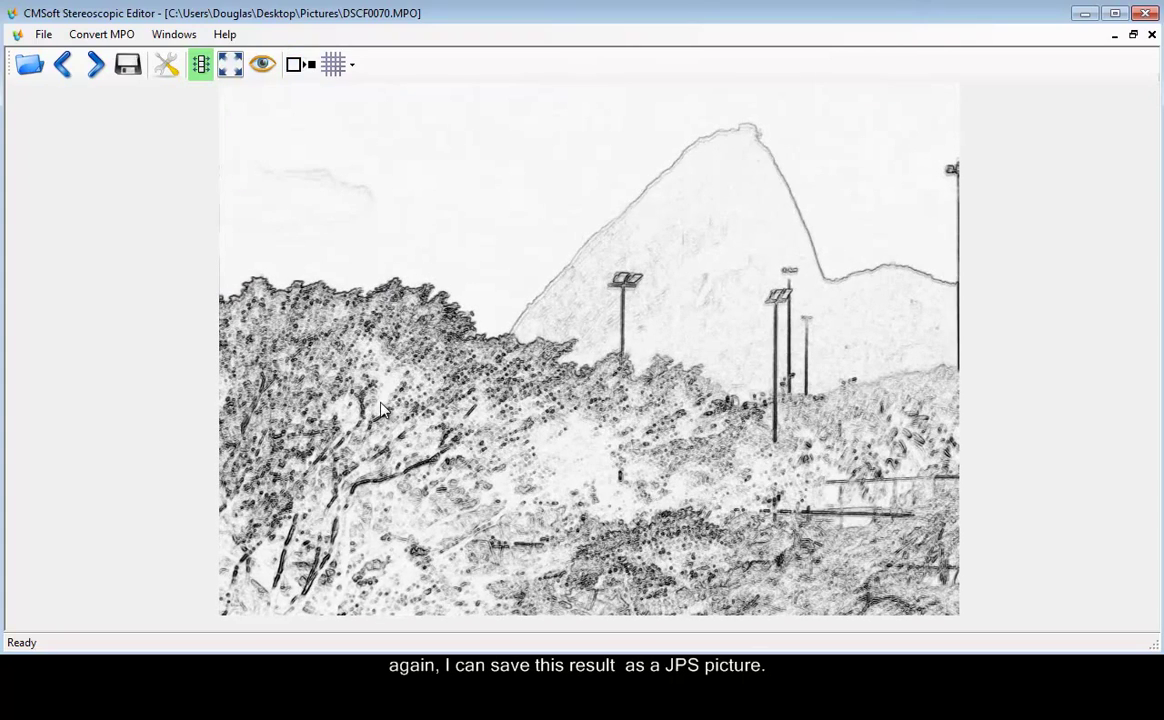
Step: Save the Sobel-filtered picture as a Stereo JPS file named 'test'
click(128, 64)
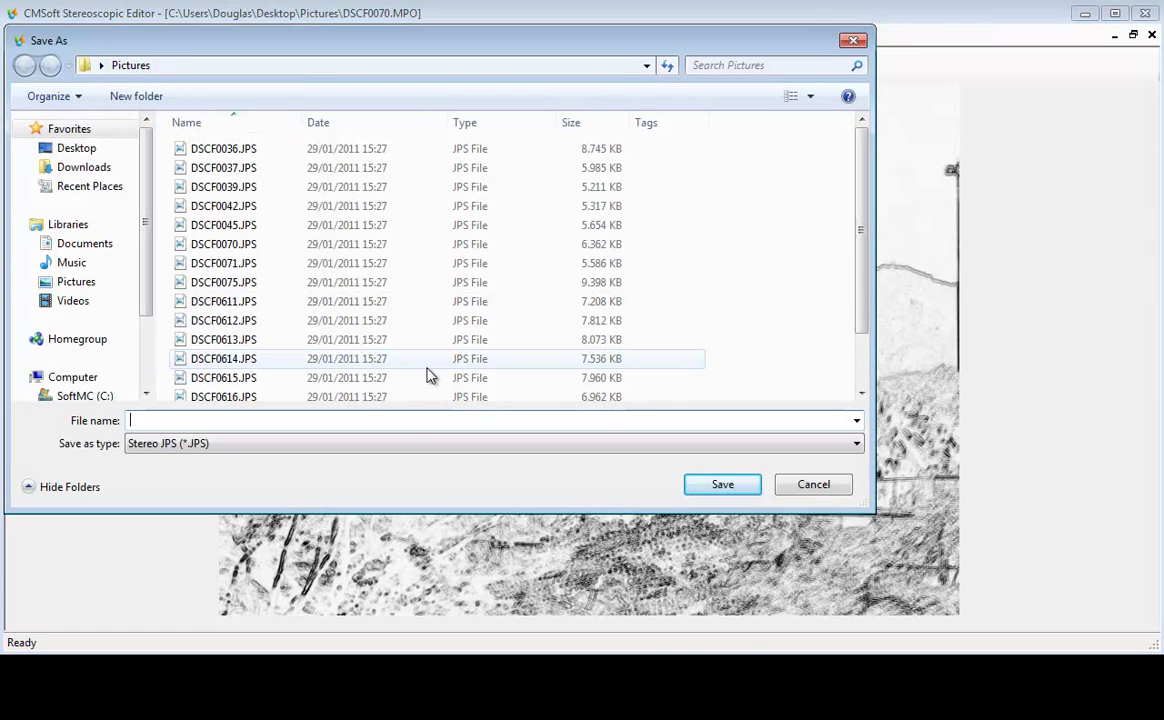
text(test)
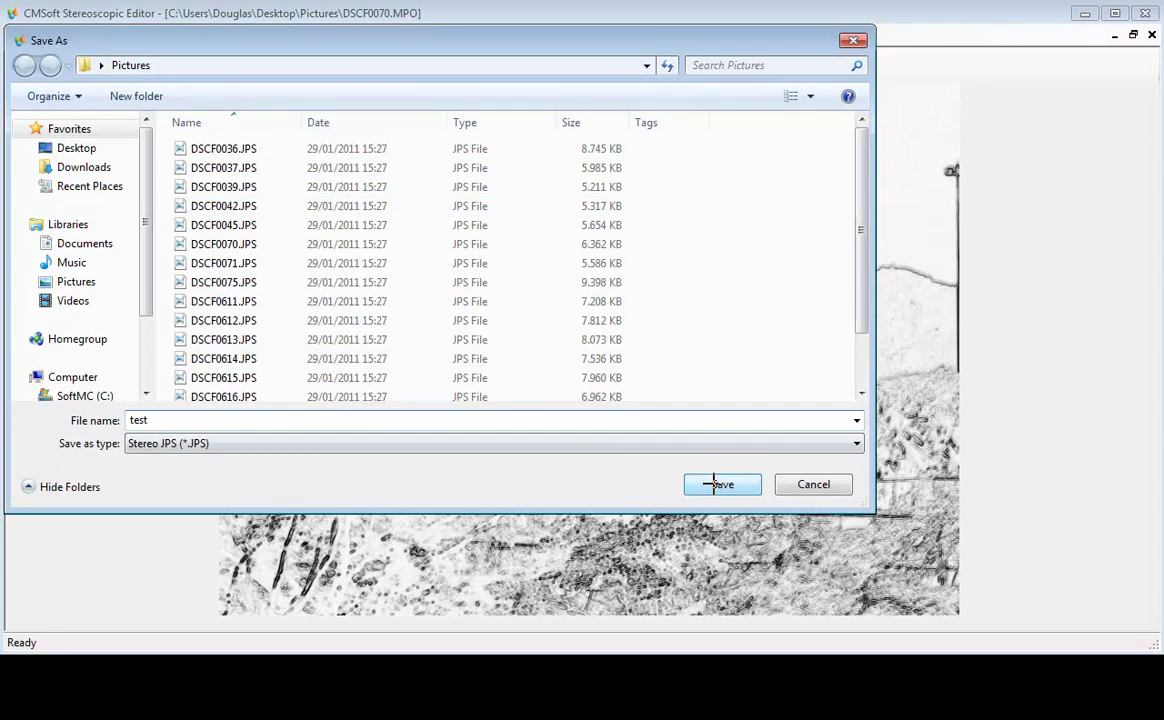
click(722, 484)
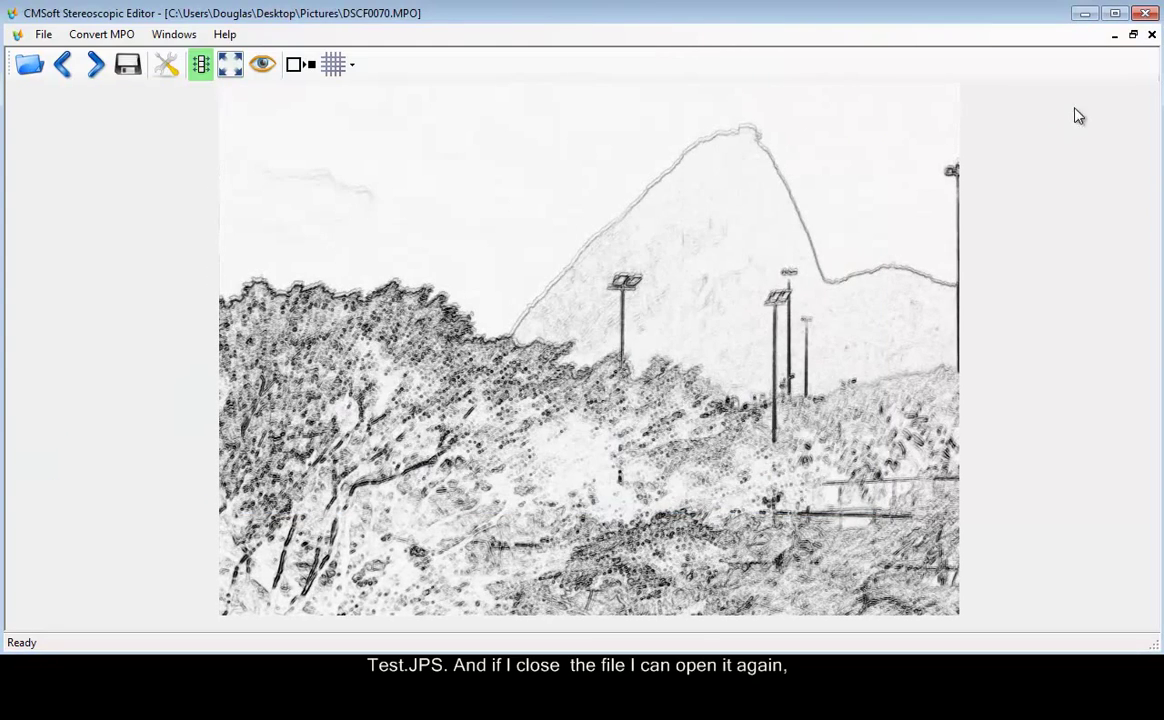
Step: Close DSCF0070 and reopen the saved test.JPS from Pictures
click(24, 34)
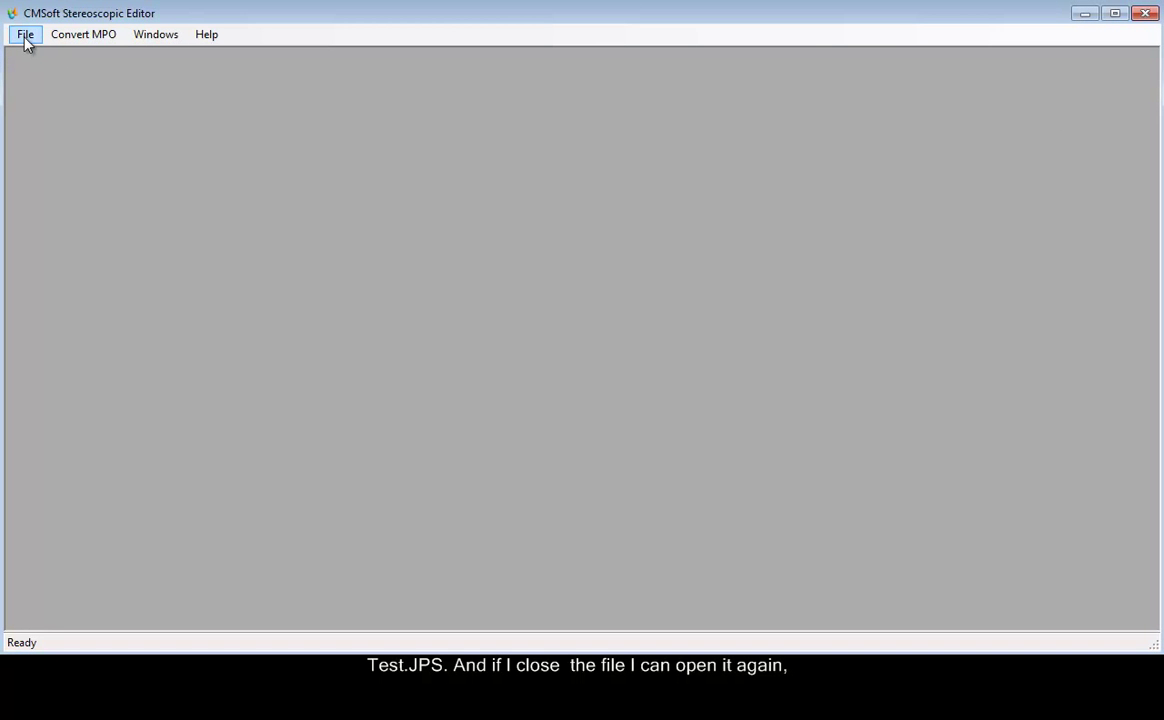
click(24, 34)
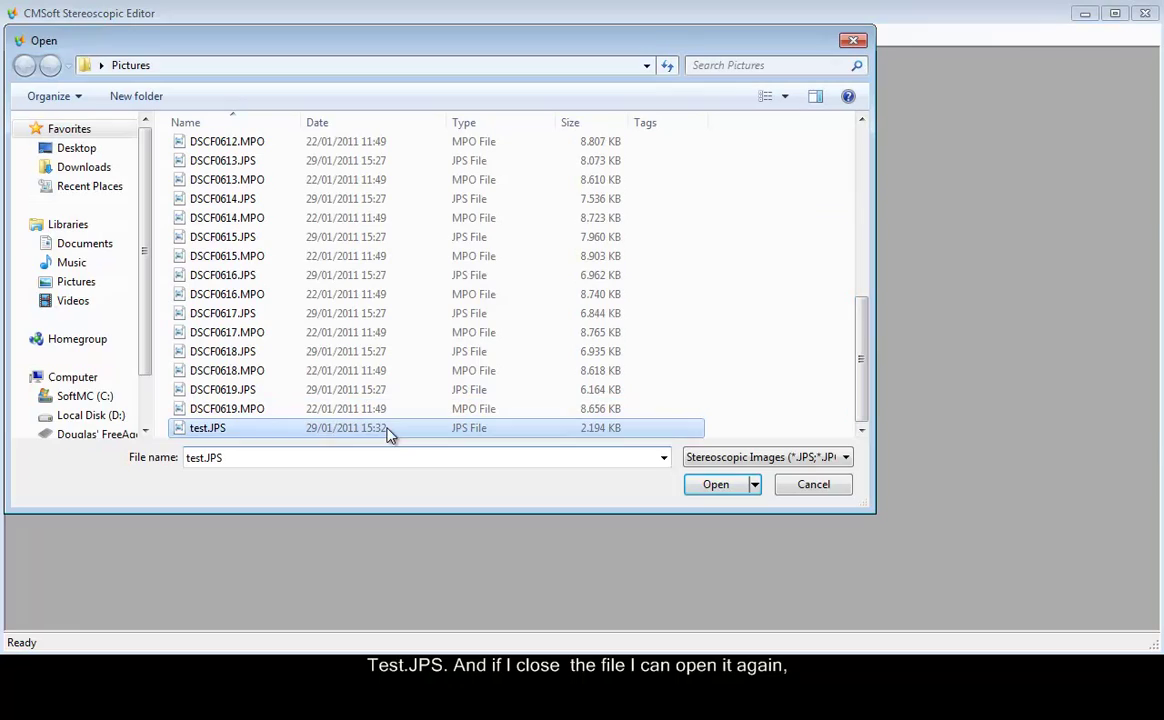
click(716, 484)
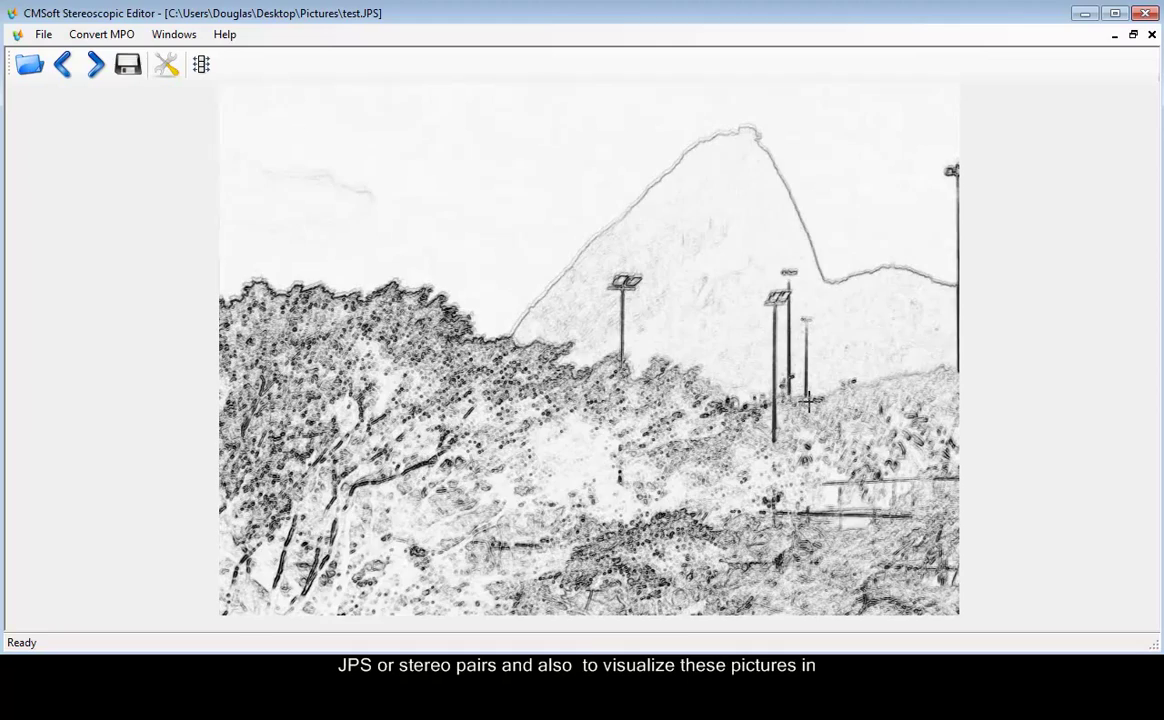
mouse_move(812, 412)
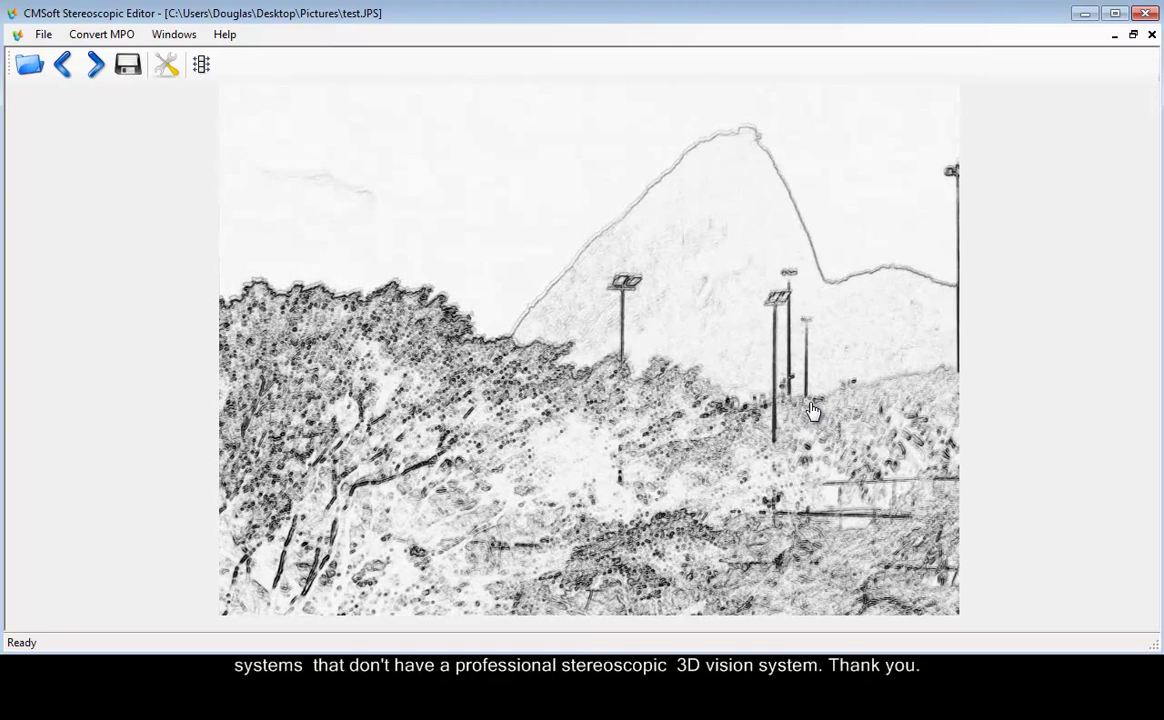